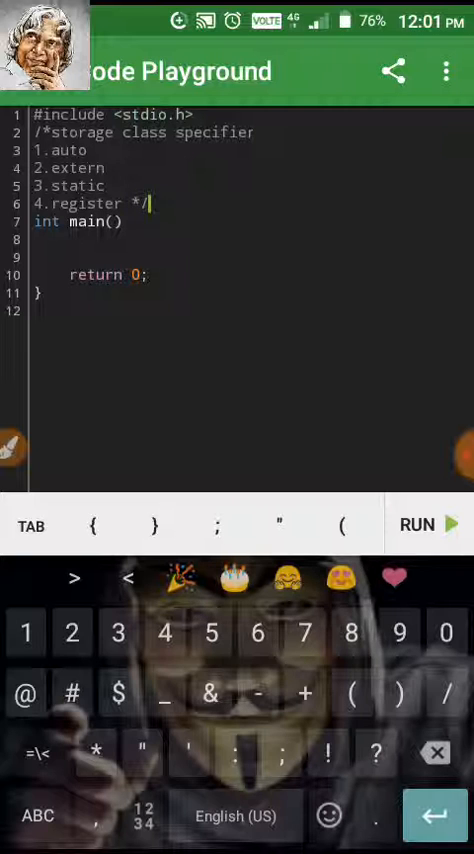
Step: Insert blank lines in main's body and begin a new statement on line 9
{"action": "left_click", "coordinate": [110, 221]}
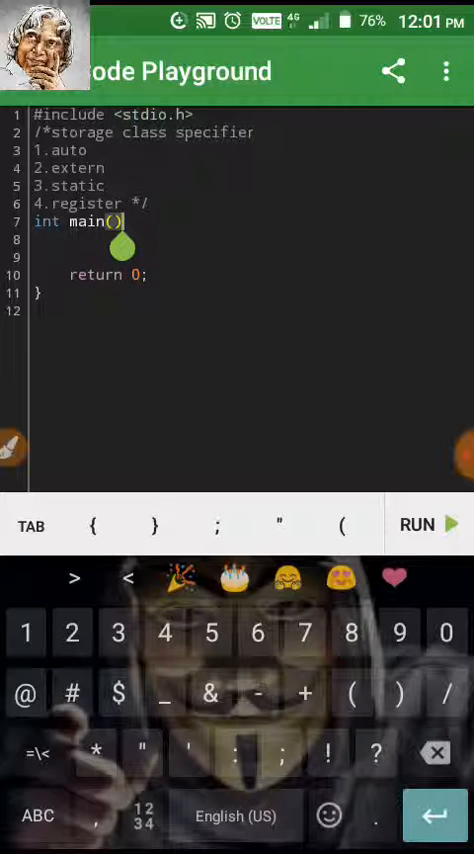
{"action": "left_click", "coordinate": [37, 815]}
{"action": "type", "text": "re"}
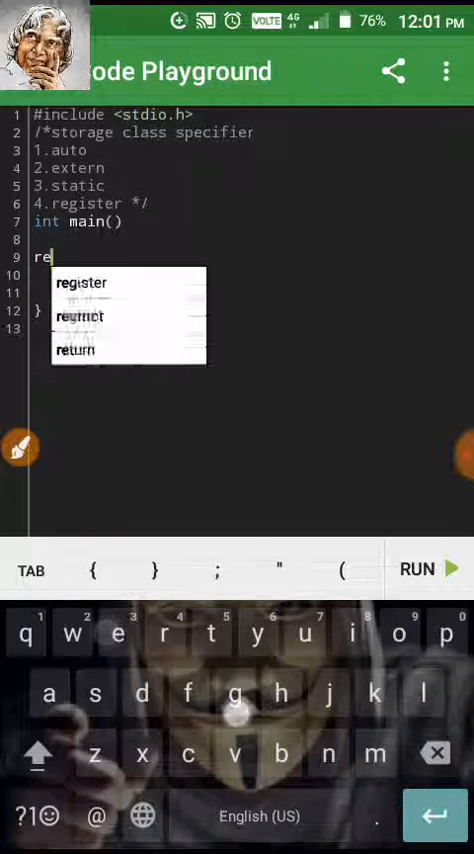
Step: Declare register int a=20,b=30; using the 'register' suggestion
{"action": "left_click", "coordinate": [81, 283]}
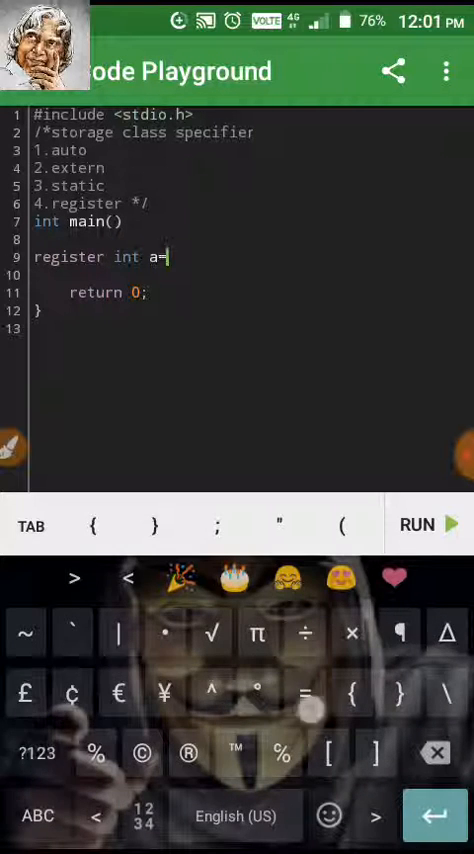
{"action": "type", "text": "20,b=3"}
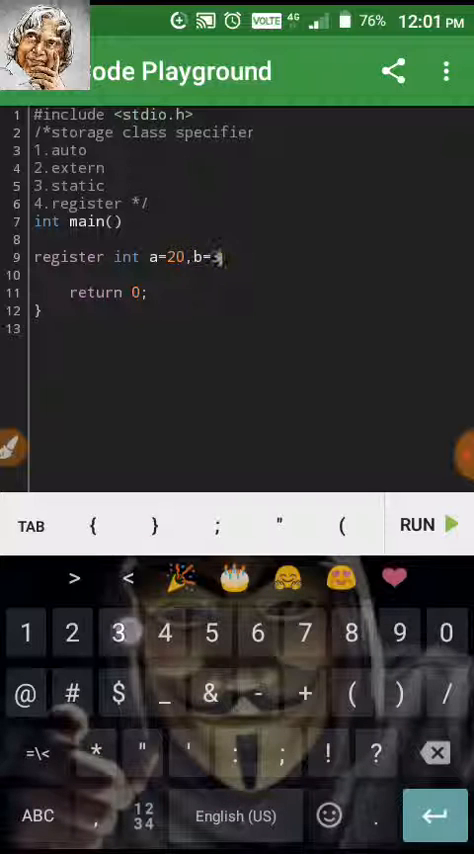
{"action": "type", "text": "0;"}
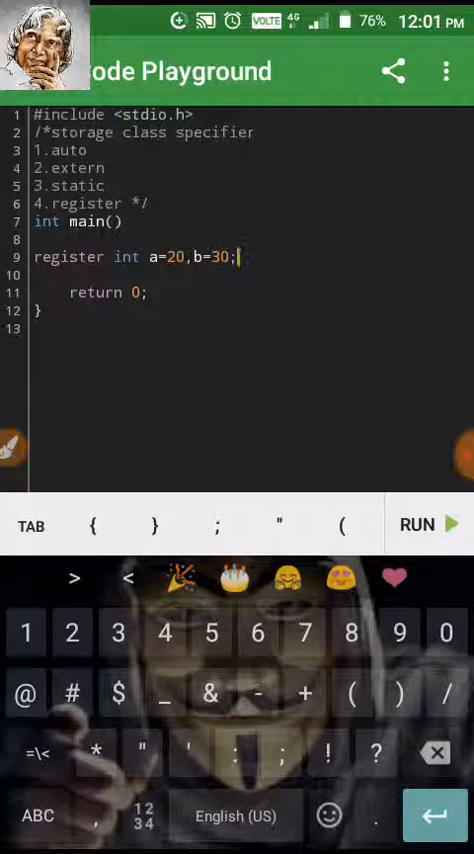
Step: Add printf("%d",a+b); to print the sum
{"action": "type", "text": "printf(\"%"}
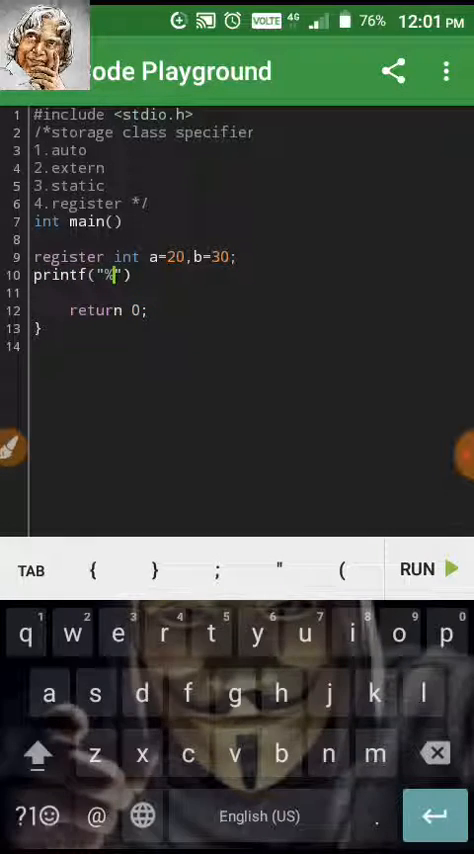
{"action": "type", "text": "d"}
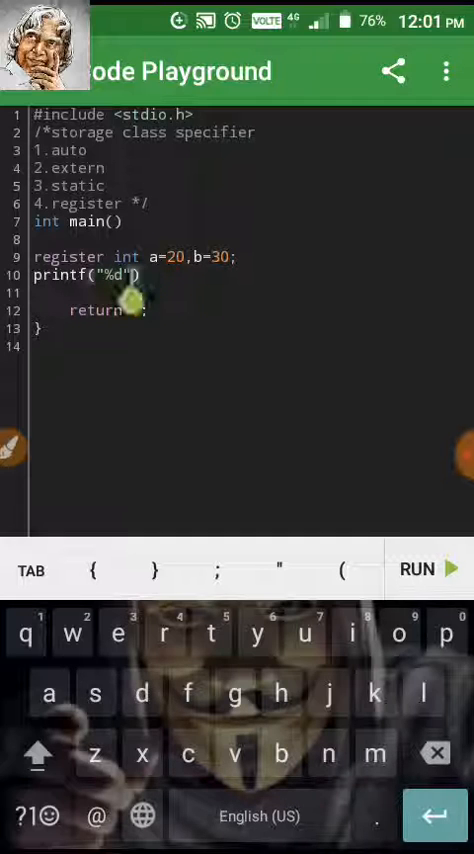
{"action": "type", "text": ","}
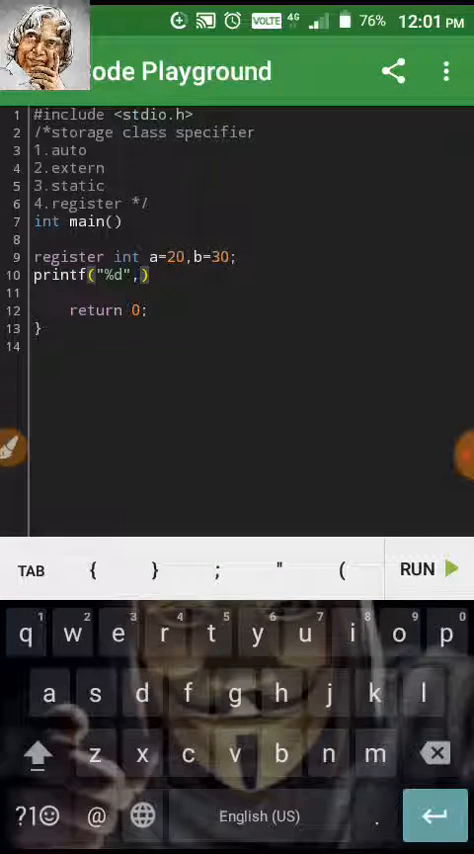
{"action": "type", "text": "a+b"}
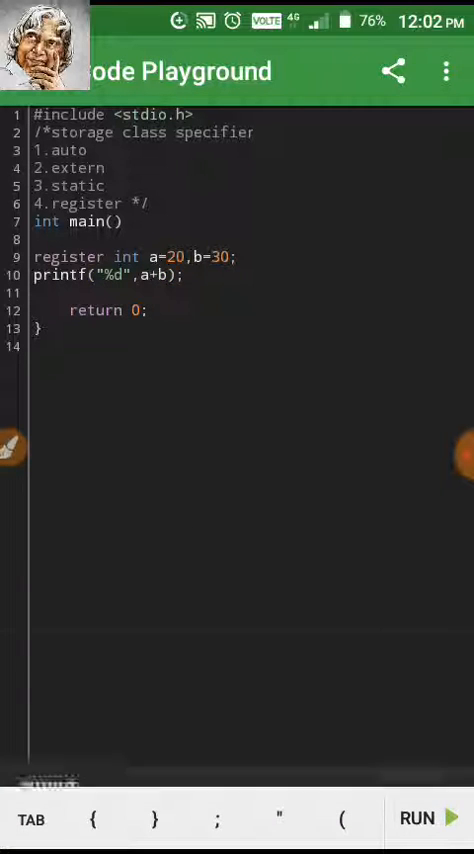
Step: Add main's opening brace, run the program, and remove '=20' from a
{"action": "left_click", "coordinate": [421, 818]}
{"action": "type", "text": "{"}
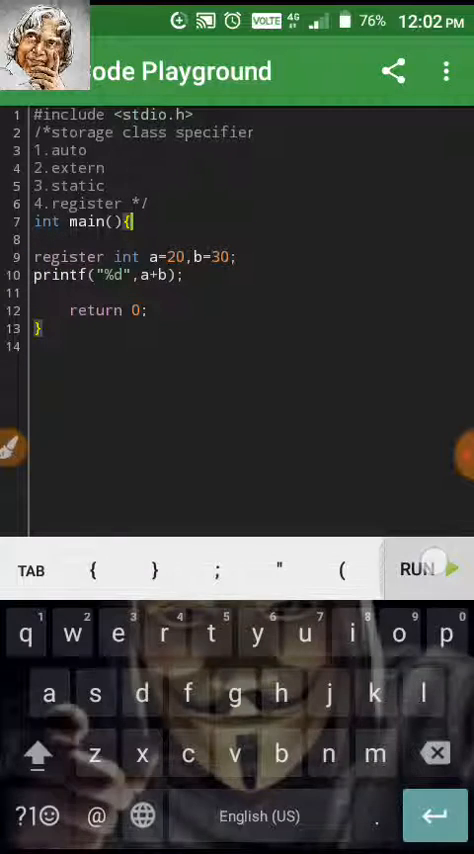
{"action": "left_click", "coordinate": [419, 568]}
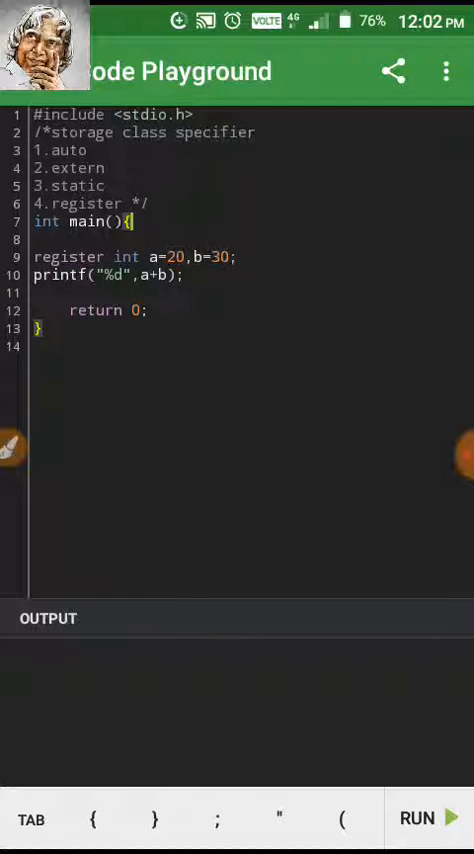
{"action": "left_click", "coordinate": [424, 818]}
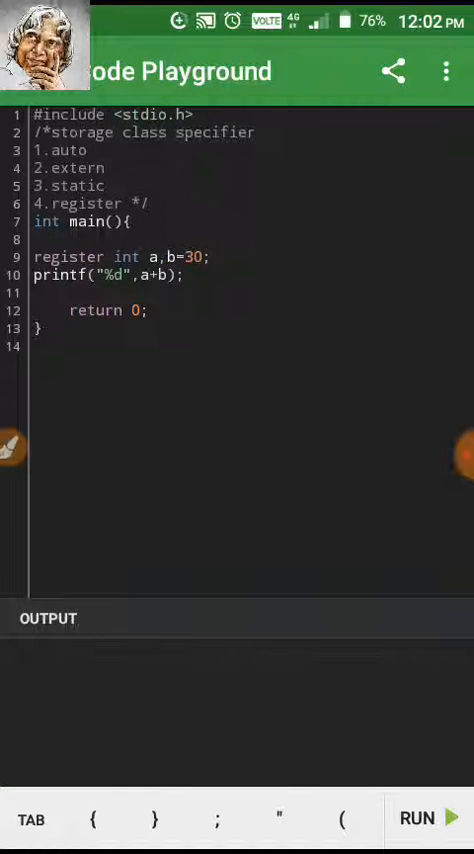
Step: Close the empty output, drop '=30' from b, and delete the blank line before return
{"action": "left_click", "coordinate": [420, 817]}
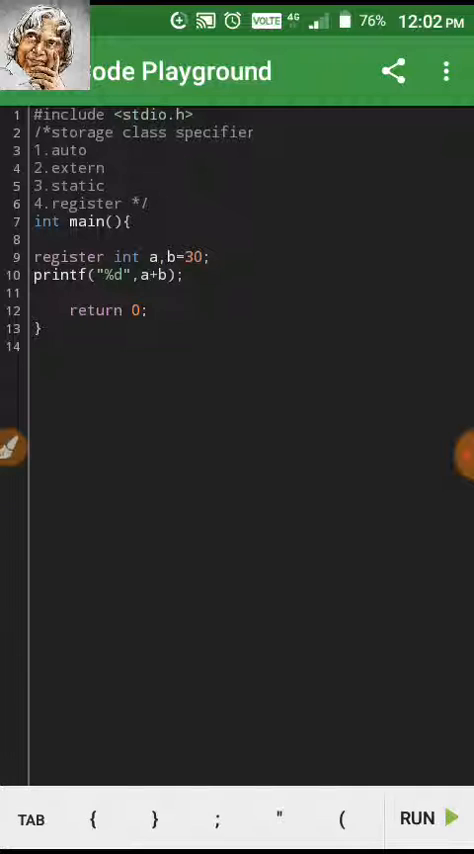
{"action": "left_click", "coordinate": [421, 817]}
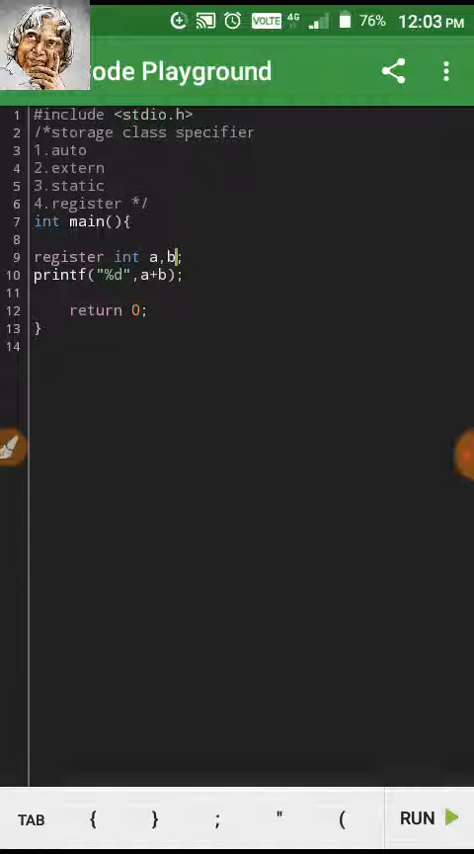
{"action": "left_click", "coordinate": [427, 818]}
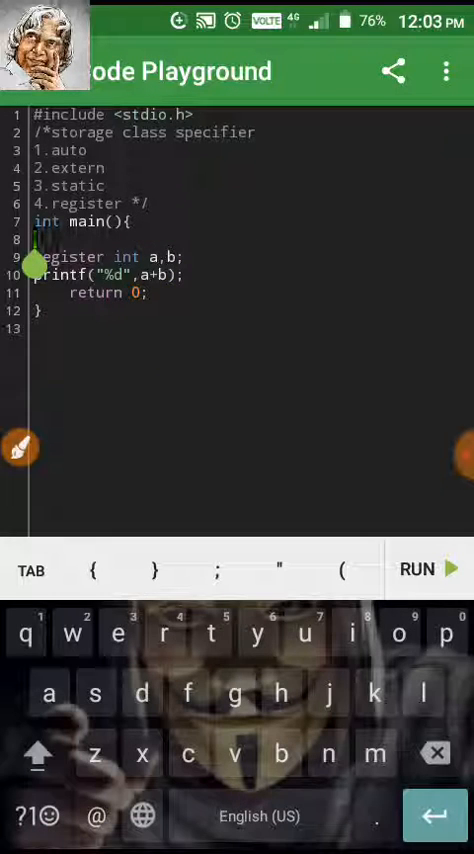
Step: Add int *p; and p=&a;, then run to get the register-address error
{"action": "type", "text": "int *0"}
{"action": "type", "text": "p="}
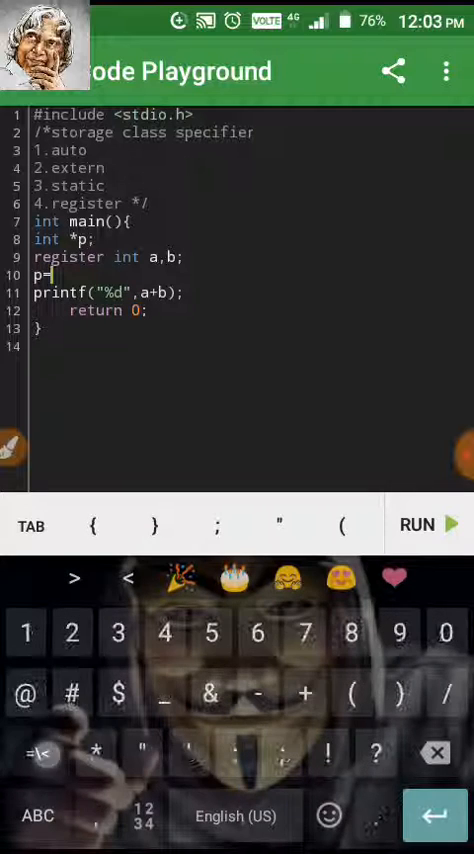
{"action": "type", "text": "&a;"}
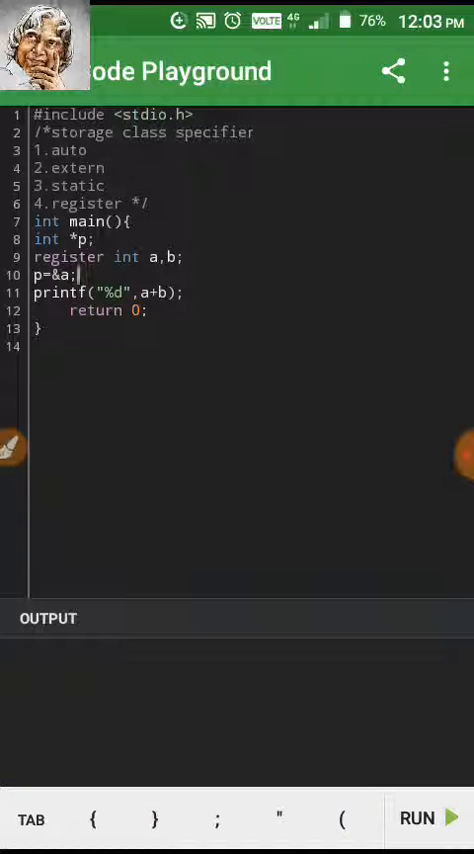
{"action": "left_click", "coordinate": [419, 818]}
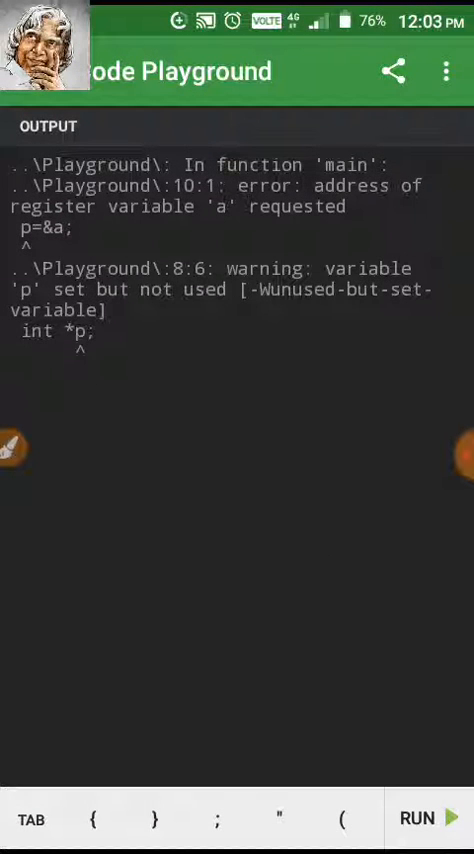